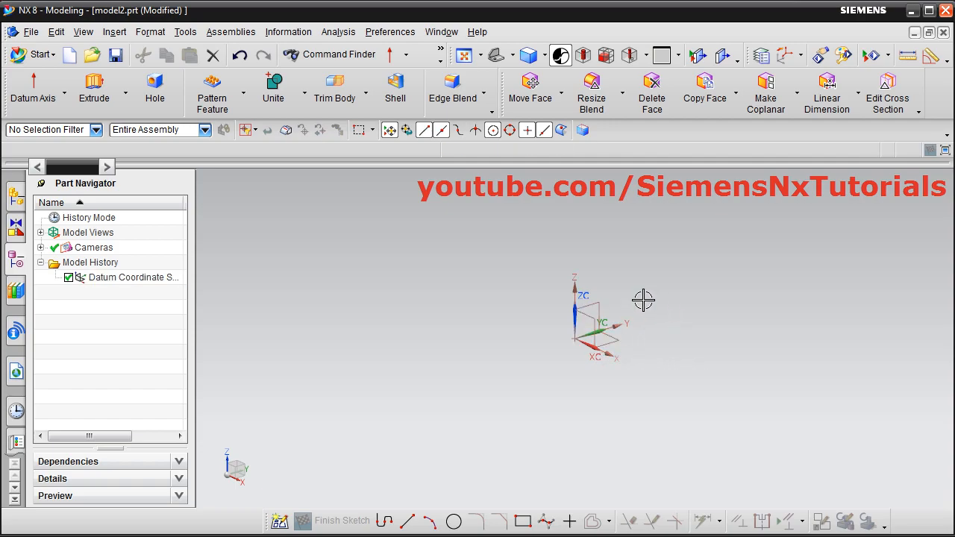
mouse_move(633, 243)
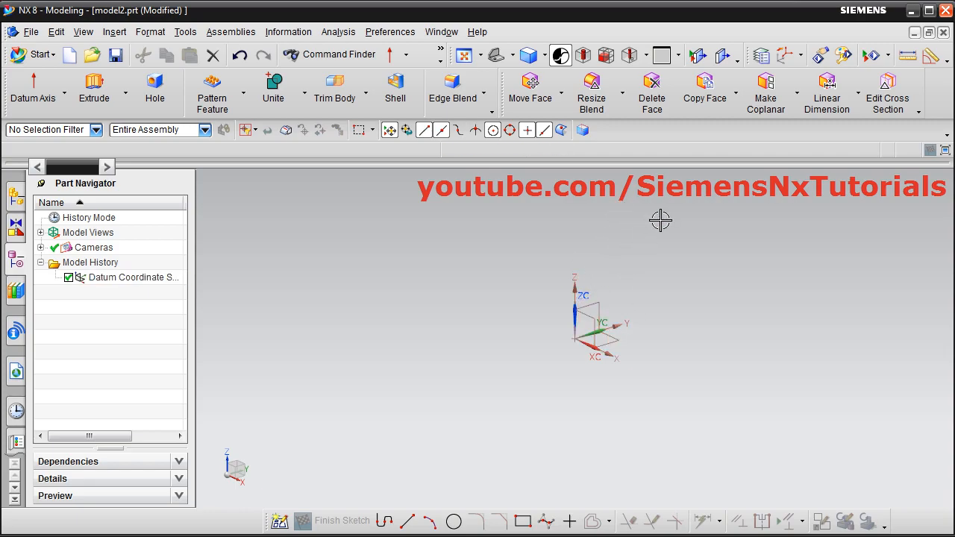
mouse_move(647, 251)
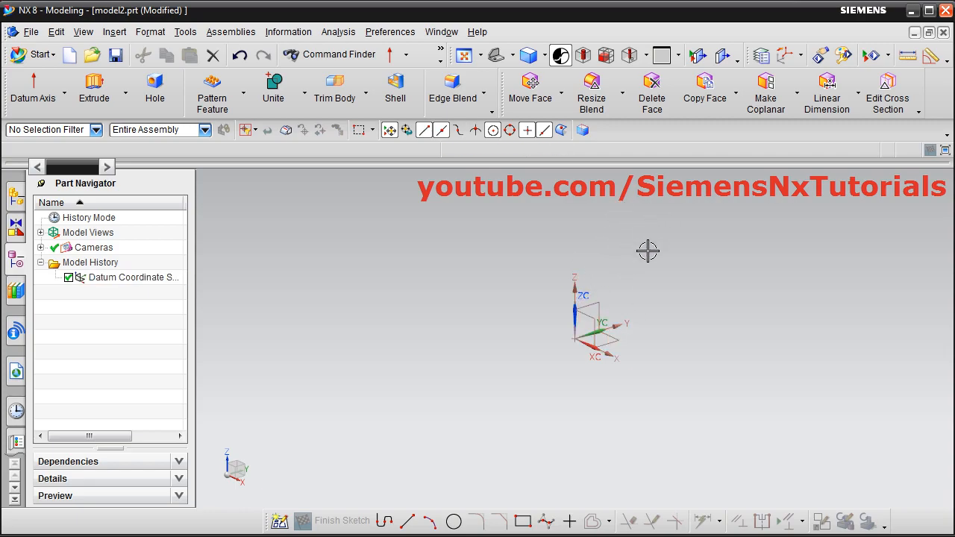
mouse_move(623, 265)
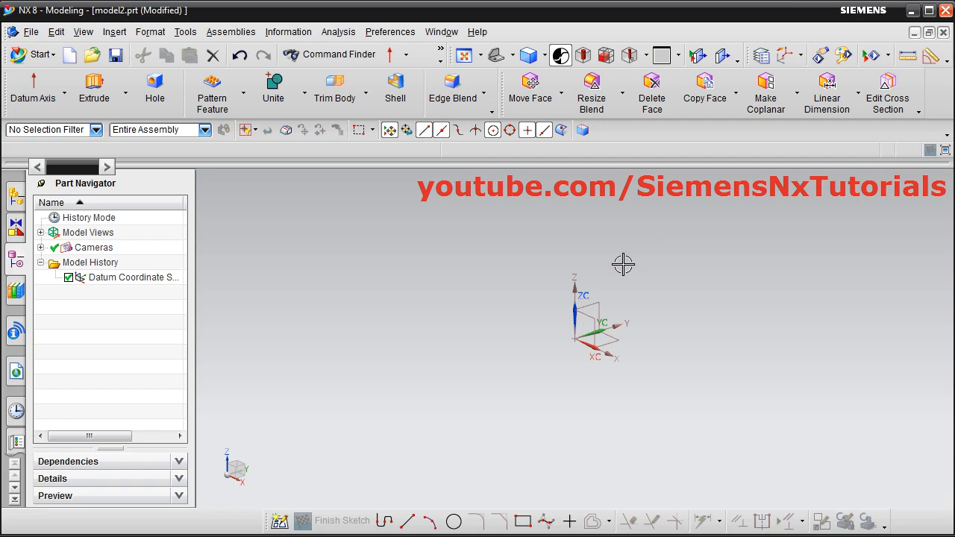
mouse_move(549, 333)
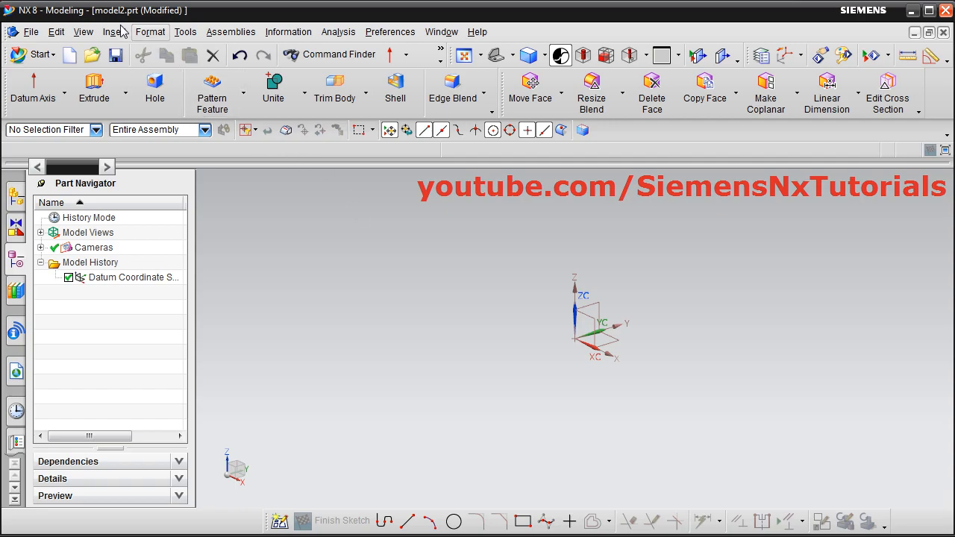
Start a new sketch via Insert > Sketch in Task Environment.
left_click(114, 32)
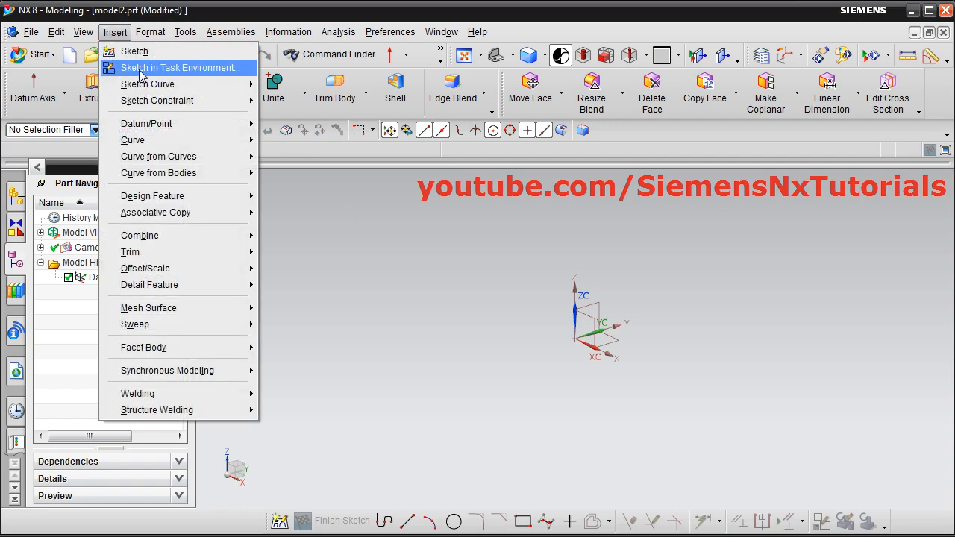
left_click(179, 67)
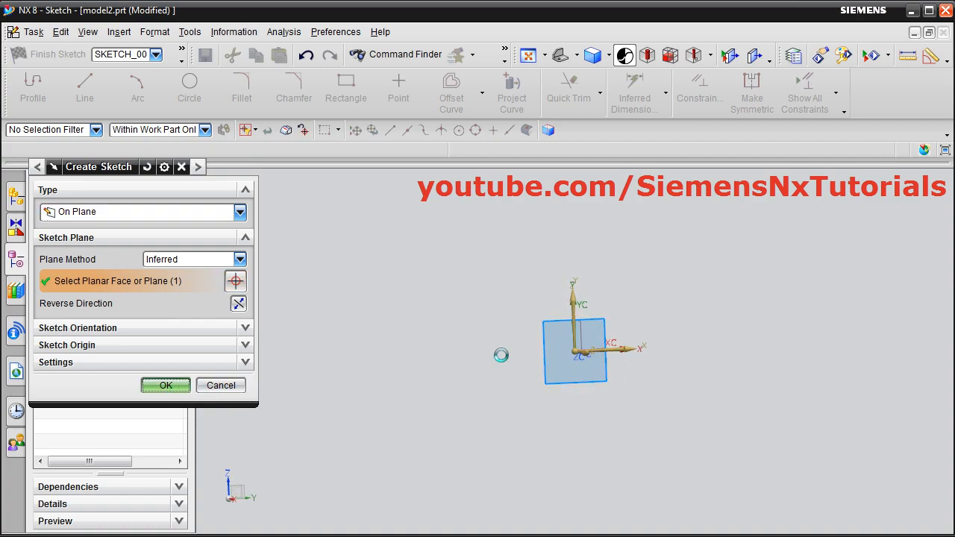
Draw a line on the XY plane at 45 degrees, convert it to reference, and finish the sketch.
left_click(165, 385)
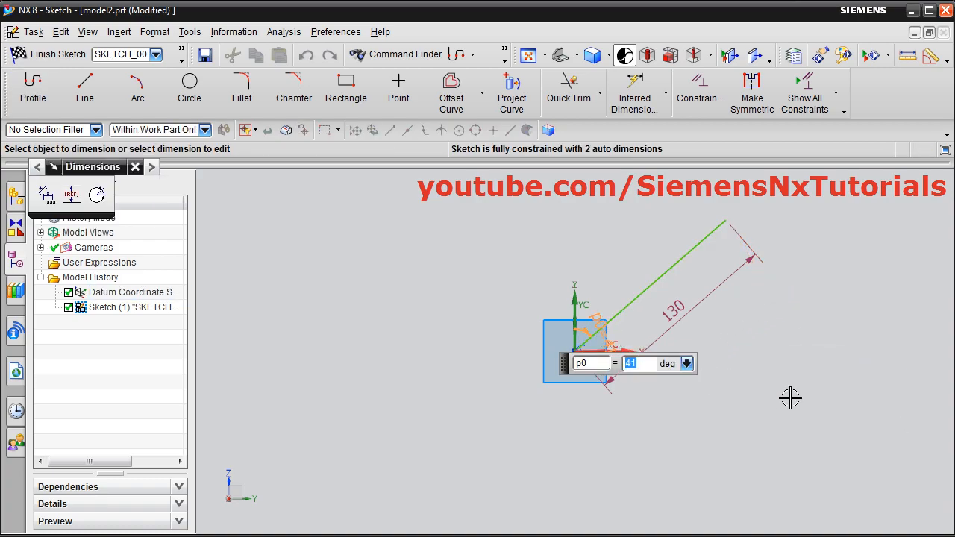
type("45")
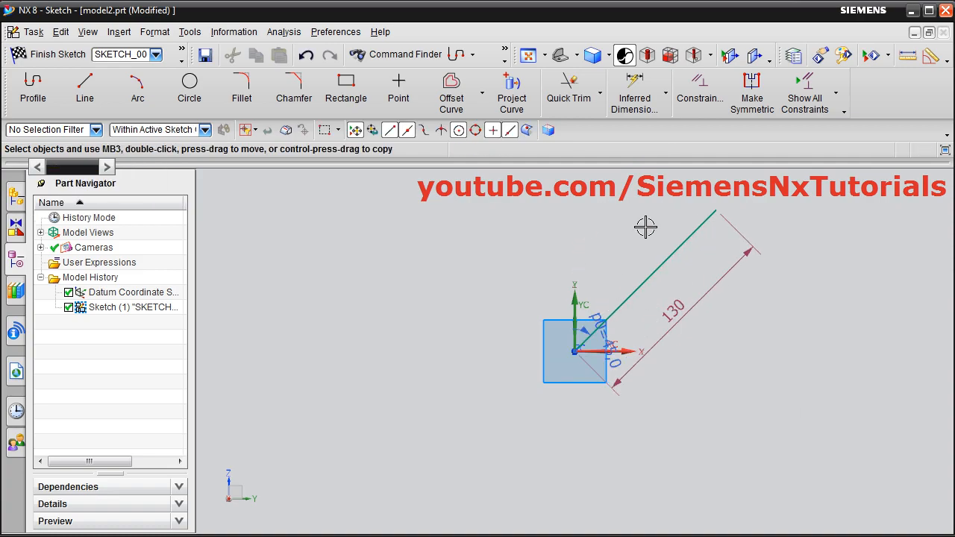
right_click(649, 272)
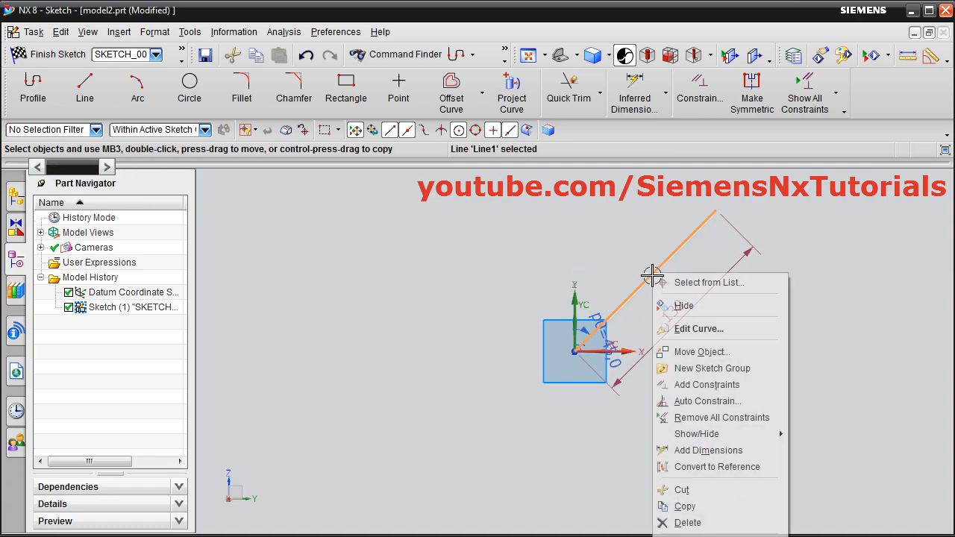
mouse_move(717, 466)
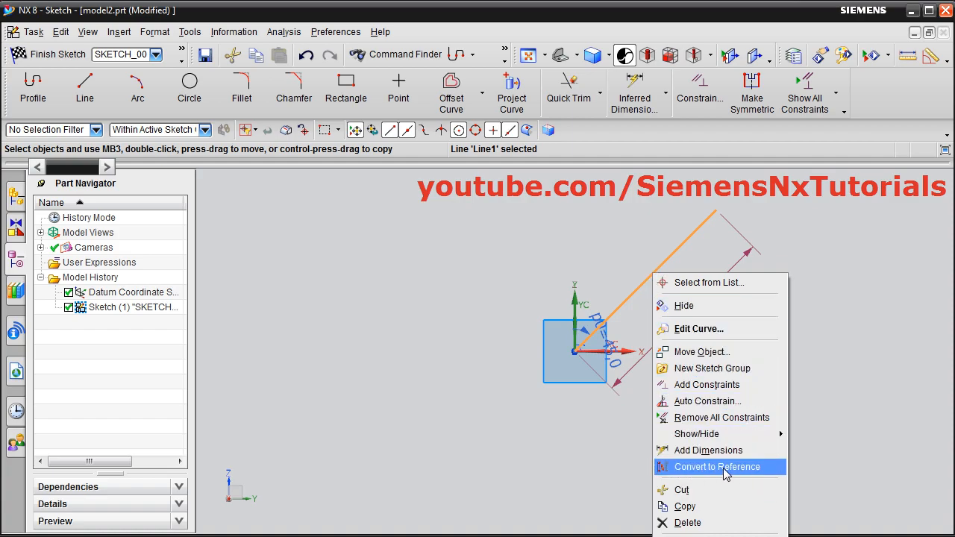
left_click(717, 466)
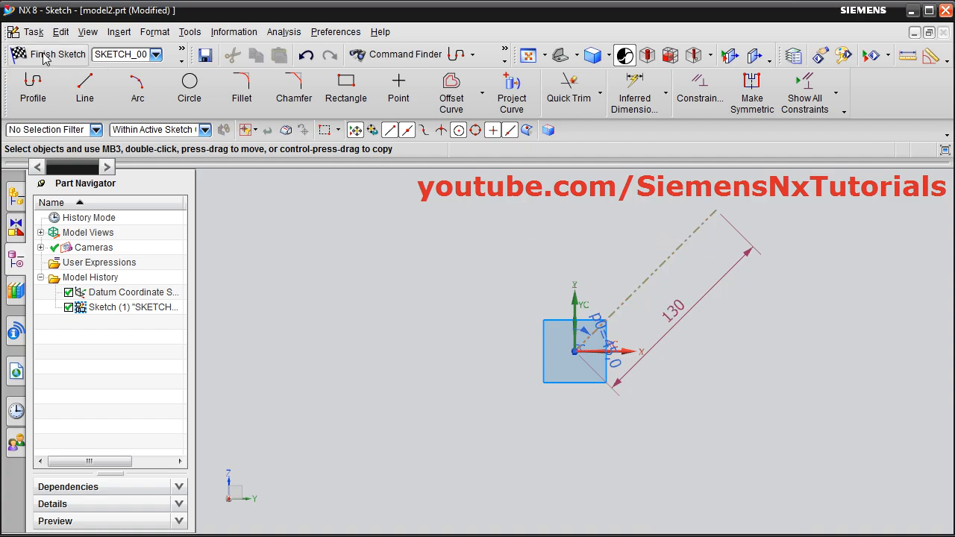
left_click(57, 54)
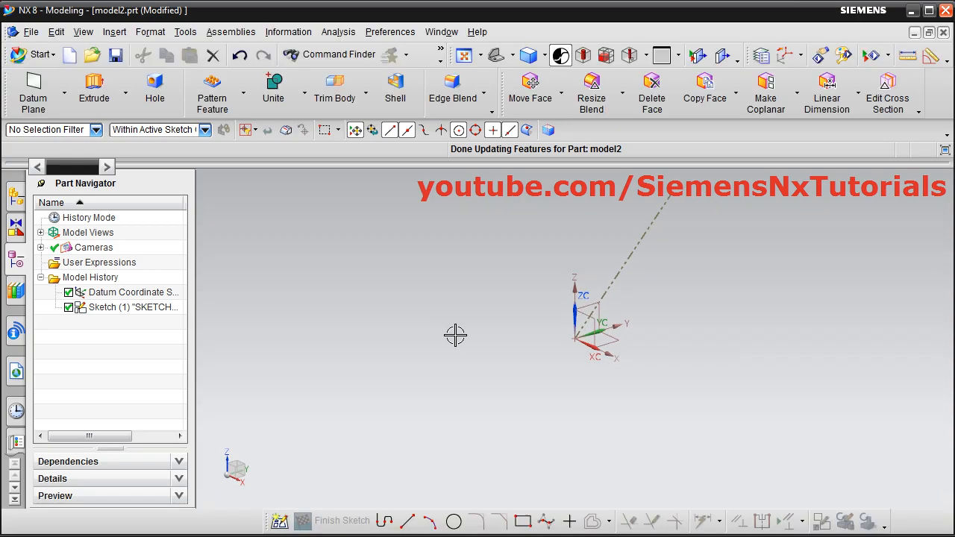
Start a second sketch for the rectangle profile.
left_click(94, 90)
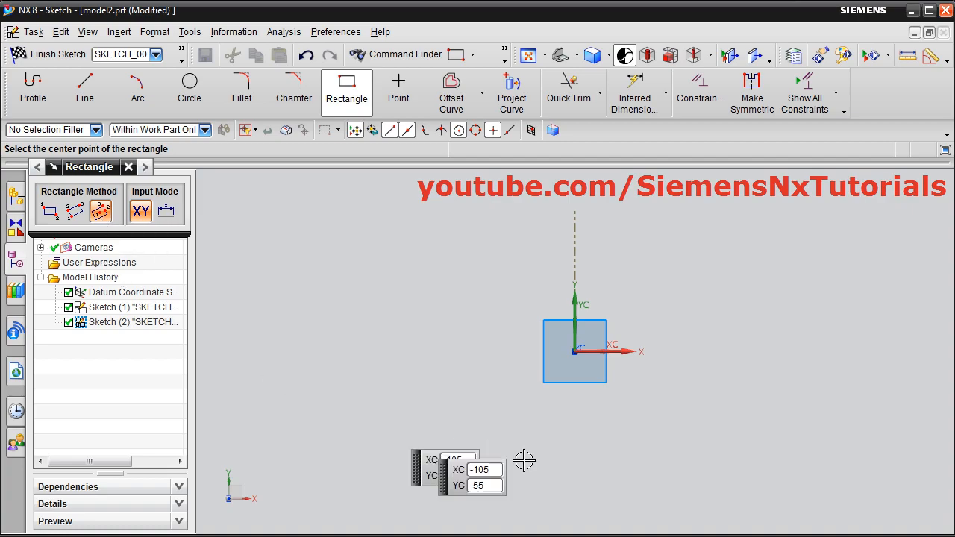
Place the rectangle's centre point in the second sketch.
left_click(575, 352)
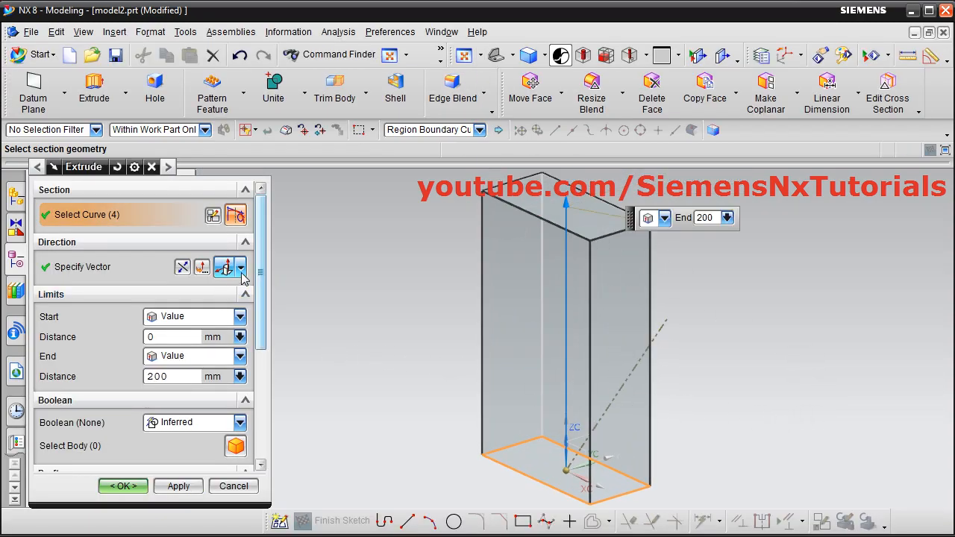
Set the extrusion direction to the angled reference line and create the 200 mm solid.
left_click(241, 267)
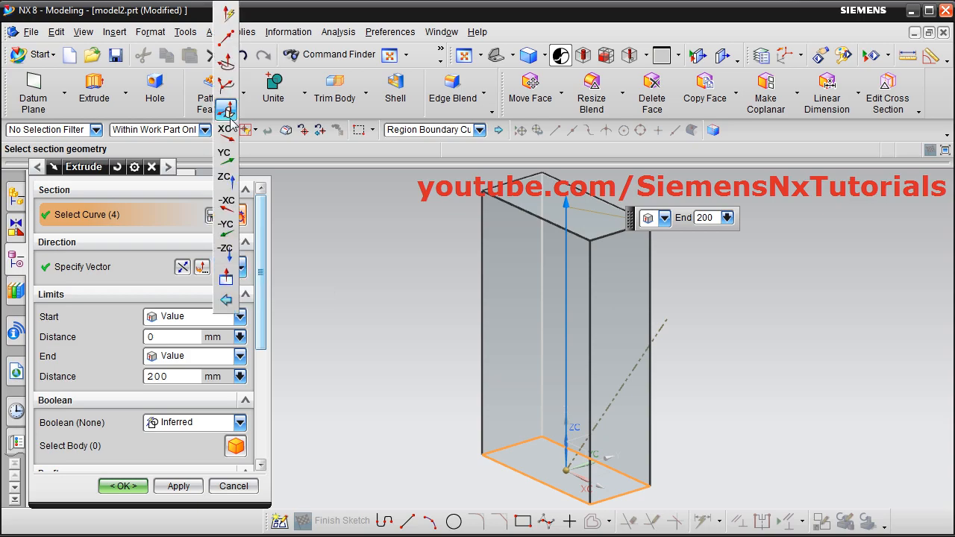
mouse_move(225, 14)
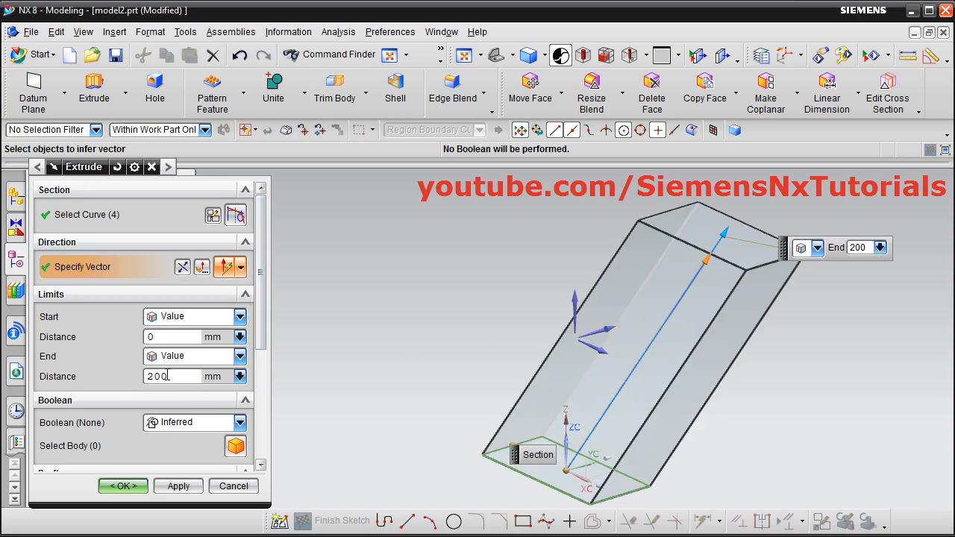
left_click(183, 267)
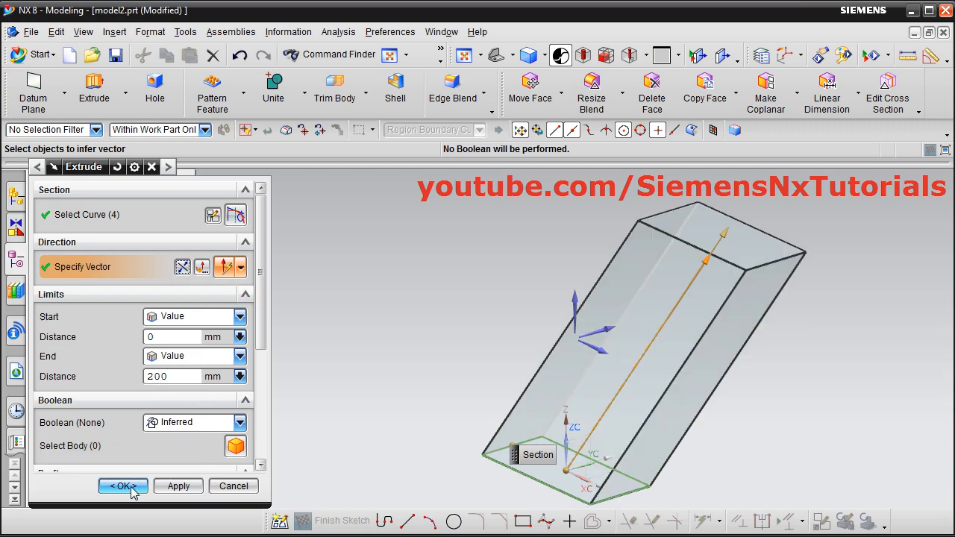
left_click(124, 486)
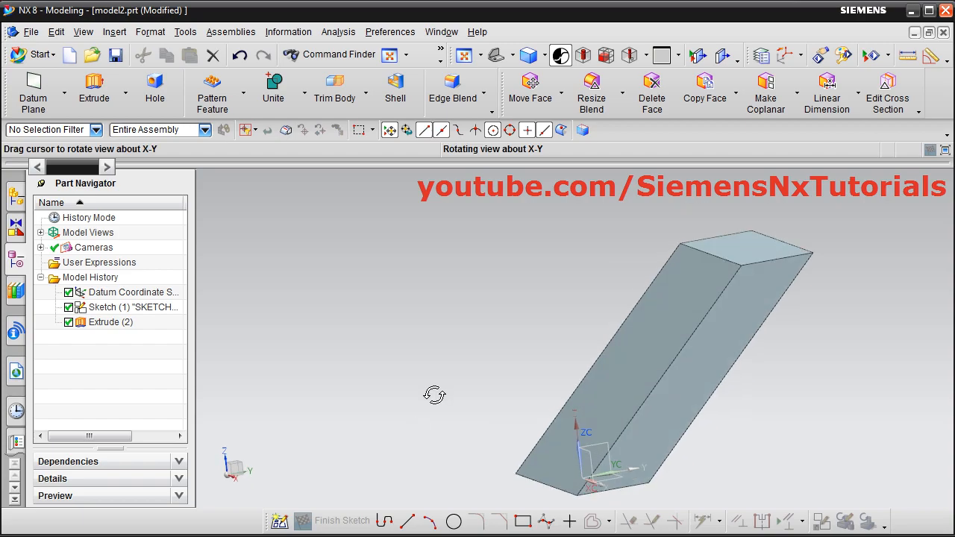